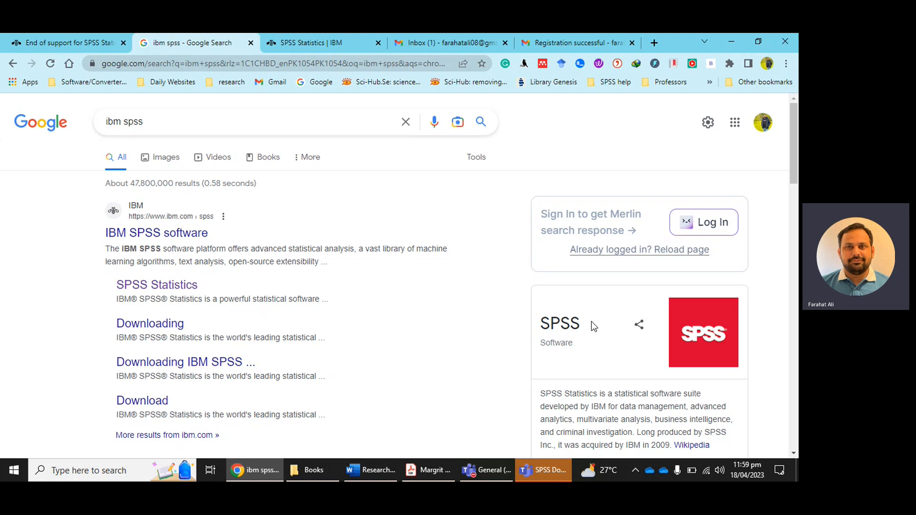
mouse_move(585, 321)
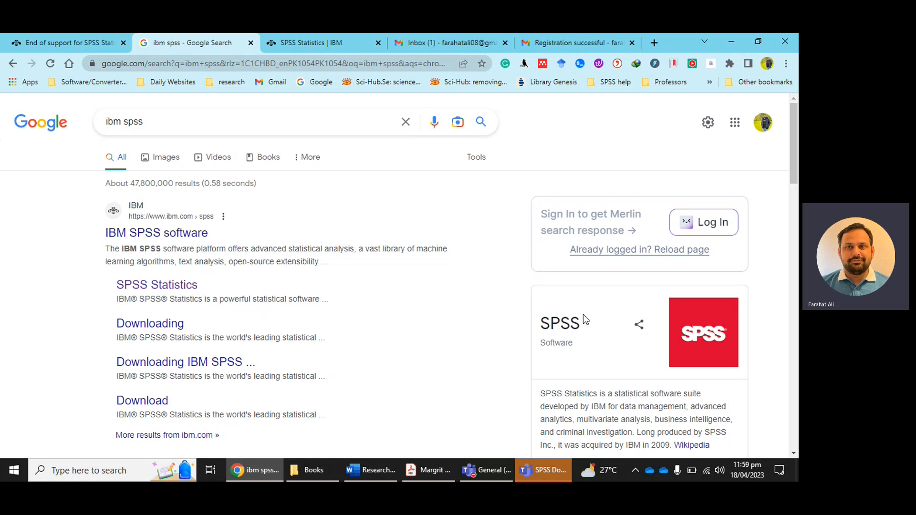
Step: Search 'ibm spss' and open the SPSS Statistics result on IBM's site
left_click(227, 121)
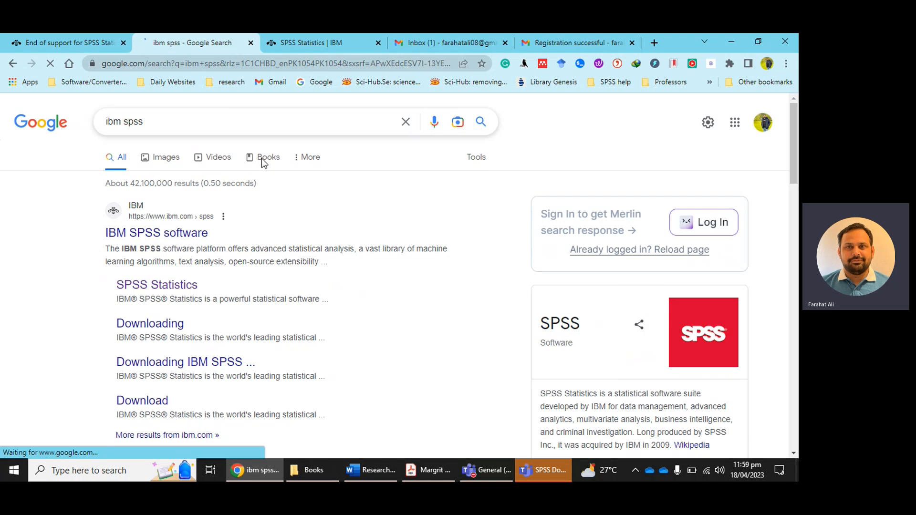
mouse_move(183, 338)
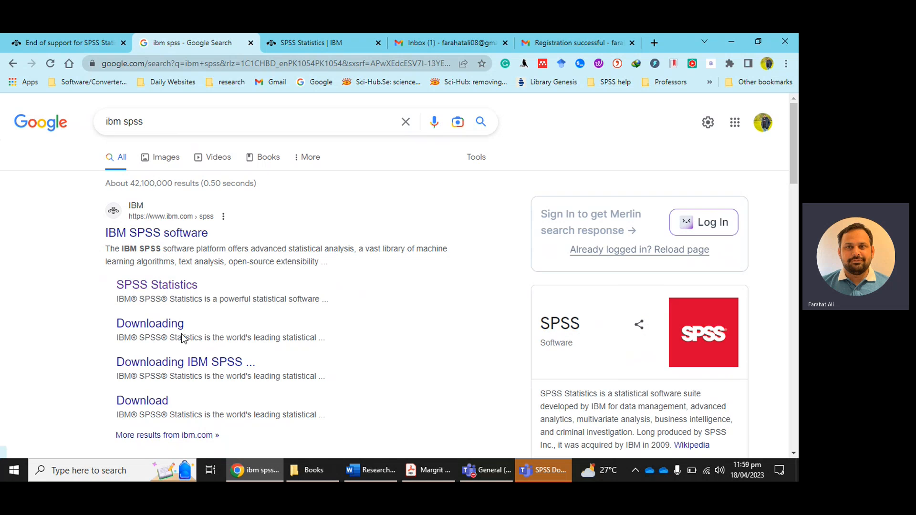
scroll("down", 3)
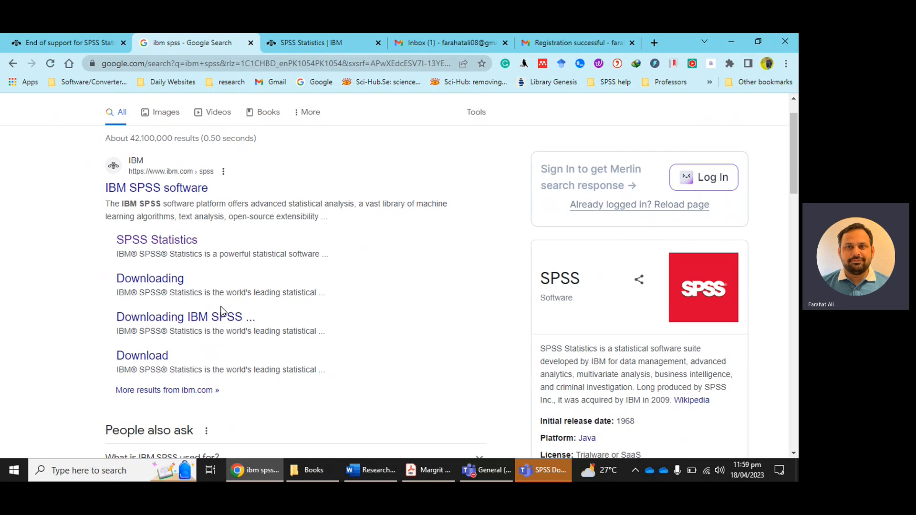
scroll("down", 3)
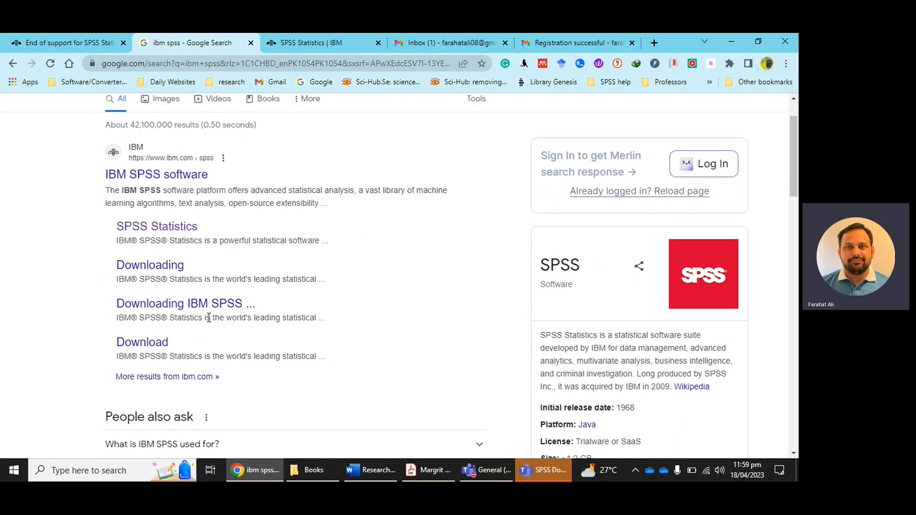
mouse_move(156, 227)
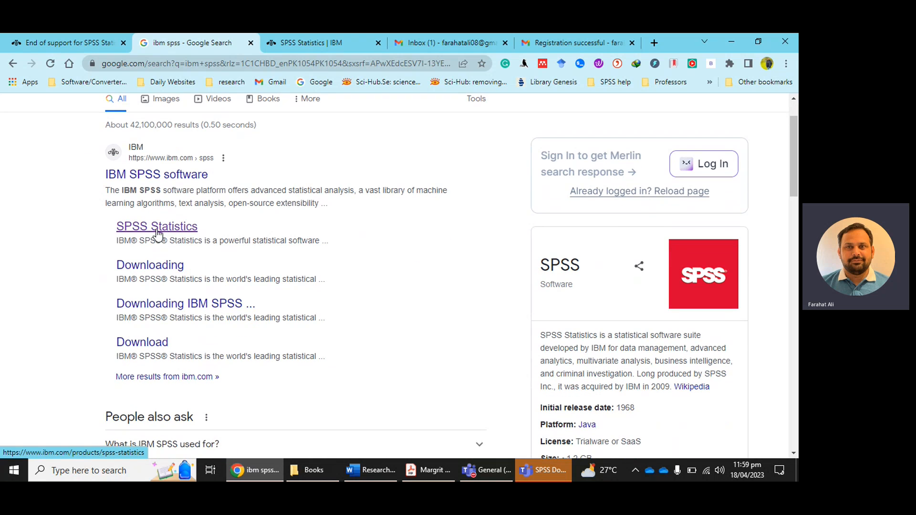
left_click(157, 227)
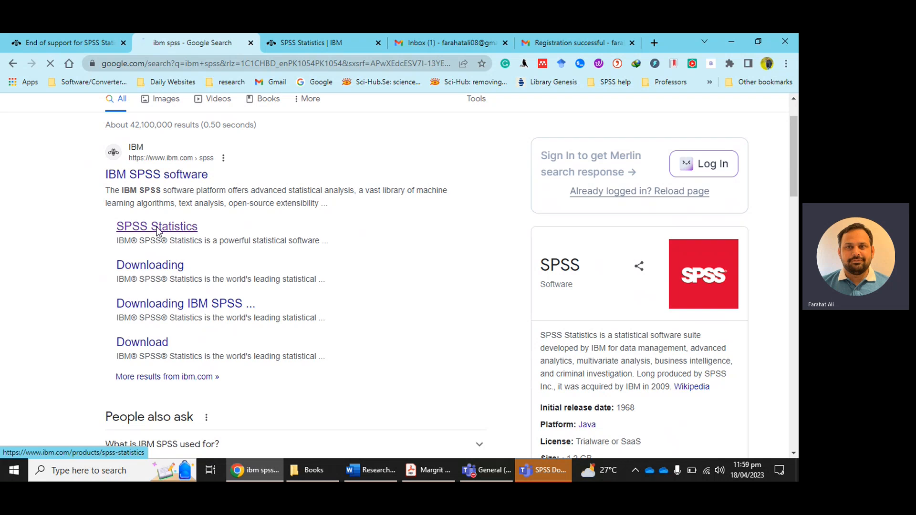
Step: Scroll the SPSS Statistics product page and start the free trial with 'Try it now'
left_click(157, 226)
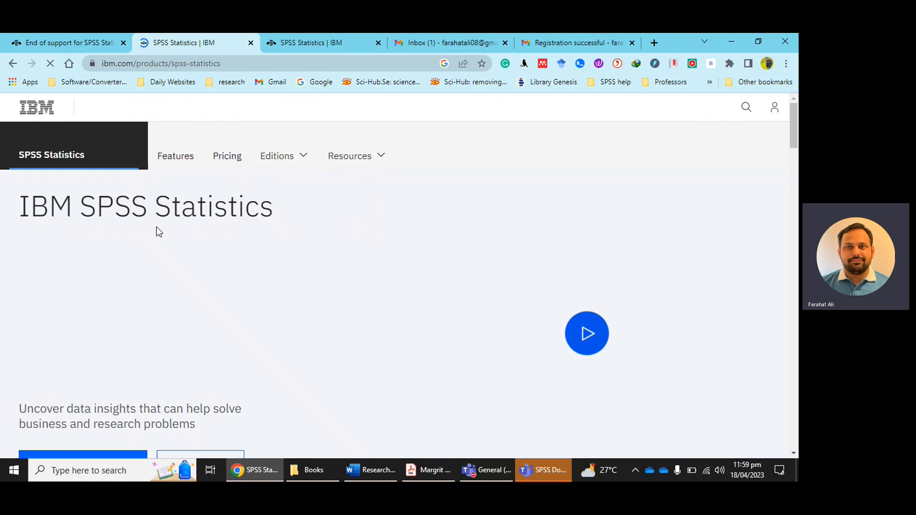
scroll("down", 3)
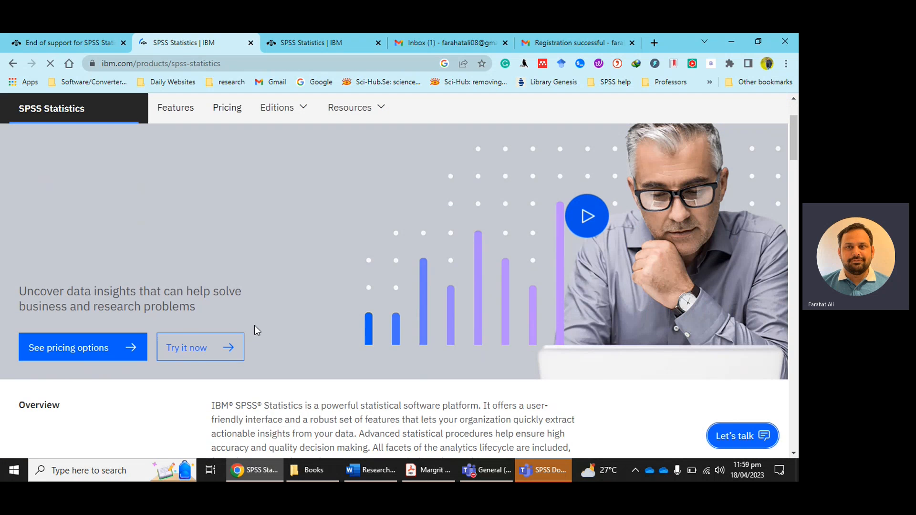
mouse_move(55, 372)
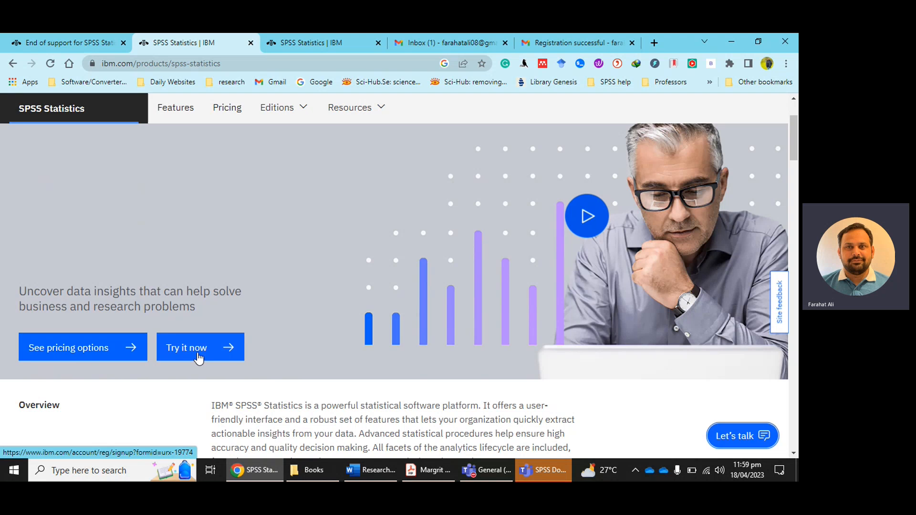
left_click(186, 347)
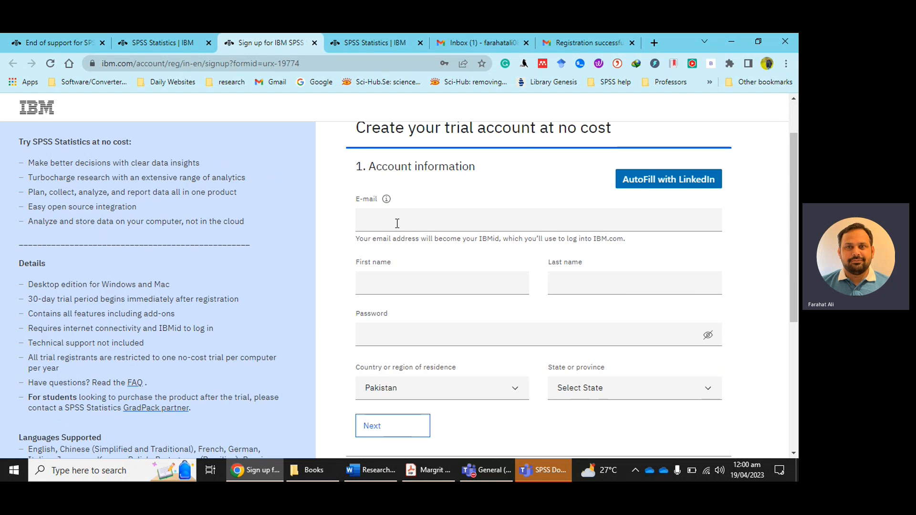
scroll("down", 3)
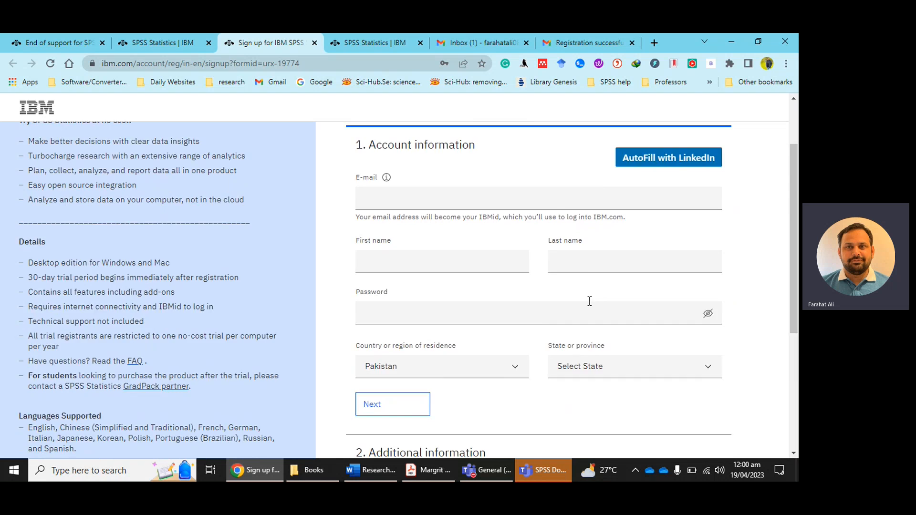
scroll("down", 3)
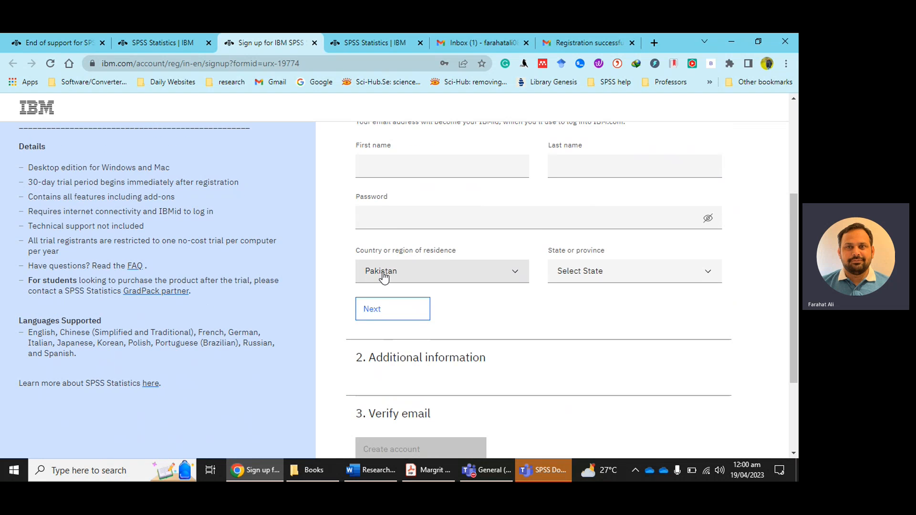
scroll("down", 3)
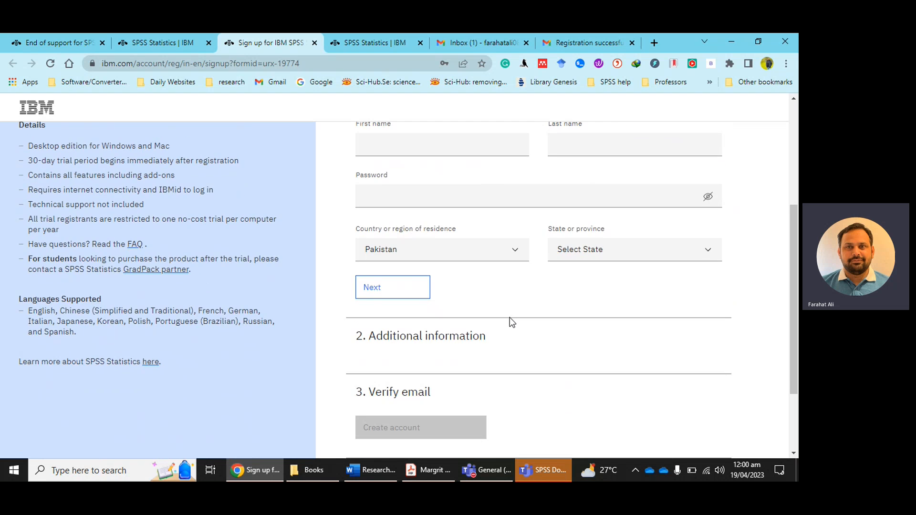
scroll("down", 3)
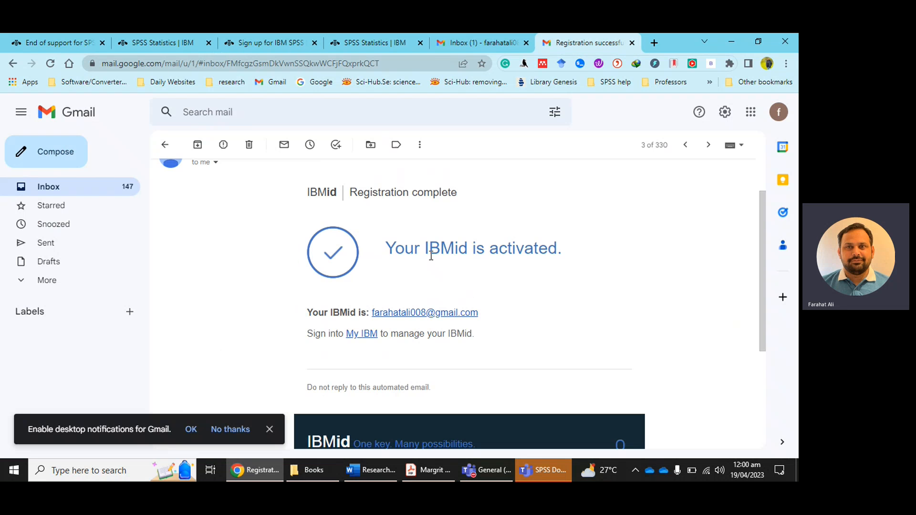
Step: Read IBM's 'New User Registration' and 'Registration successful' emails, then return to the sign-up tab
left_click(165, 144)
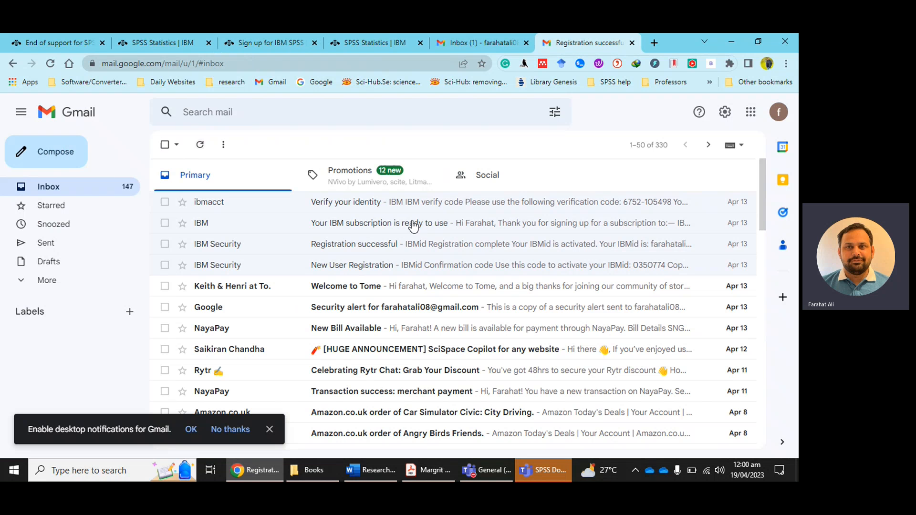
left_click(352, 265)
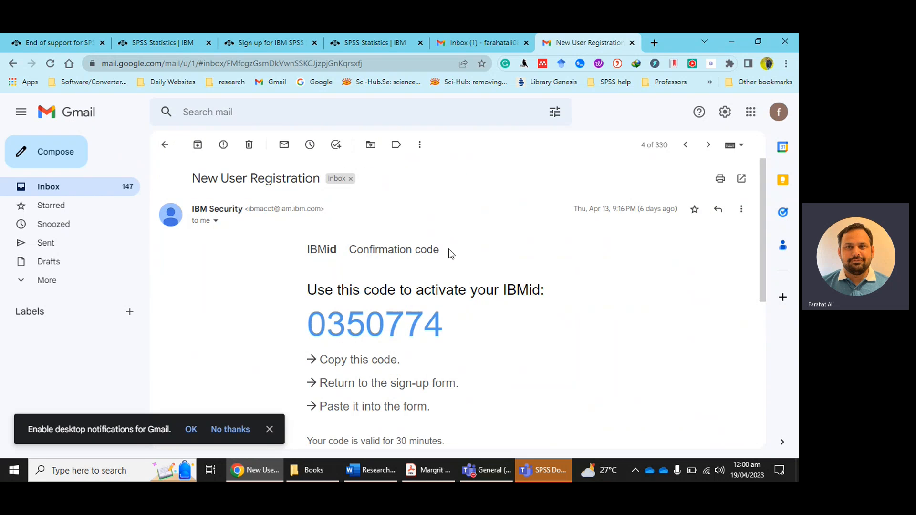
left_click(164, 144)
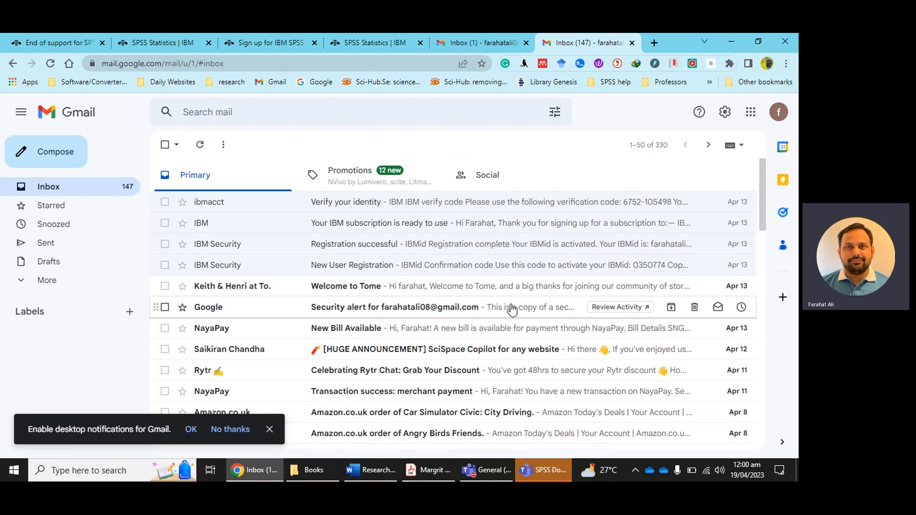
left_click(353, 244)
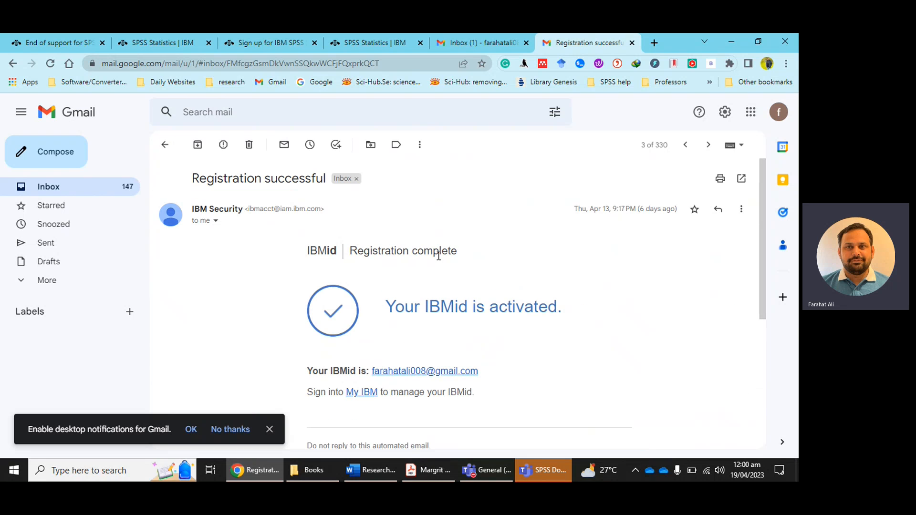
left_click(268, 42)
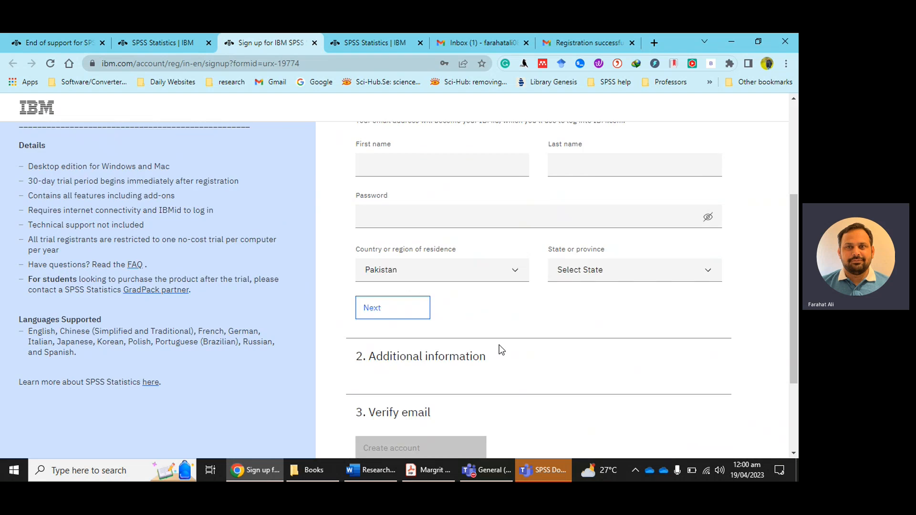
Step: Choose 'Log in' under 'Already have an IBM account?' at the top of the sign-up page
scroll("up", 3)
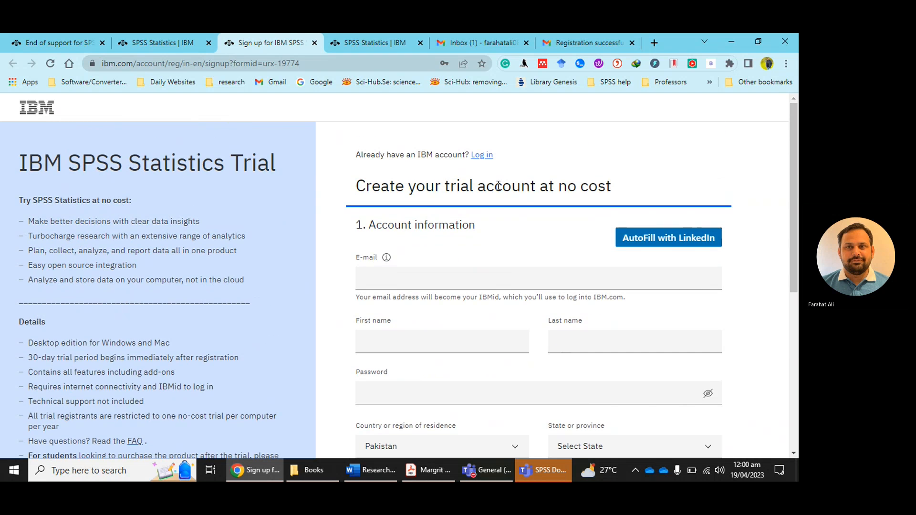
mouse_move(481, 155)
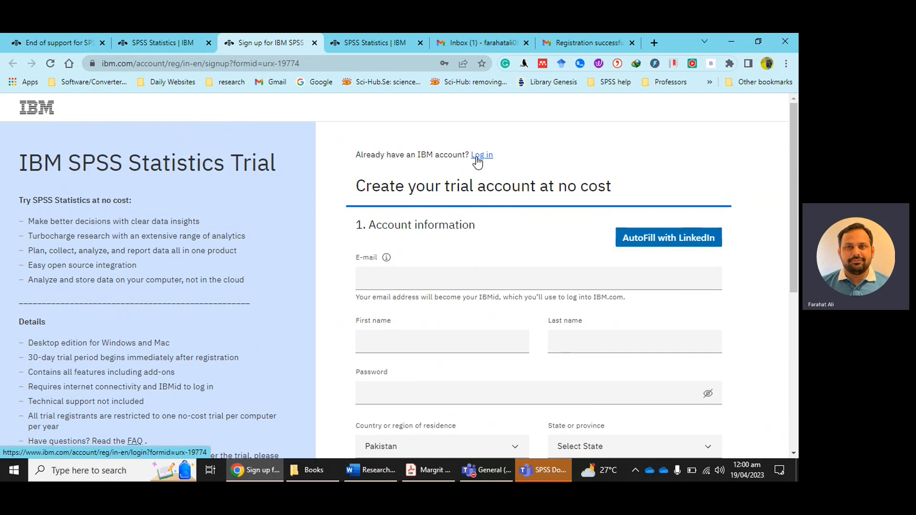
left_click(482, 154)
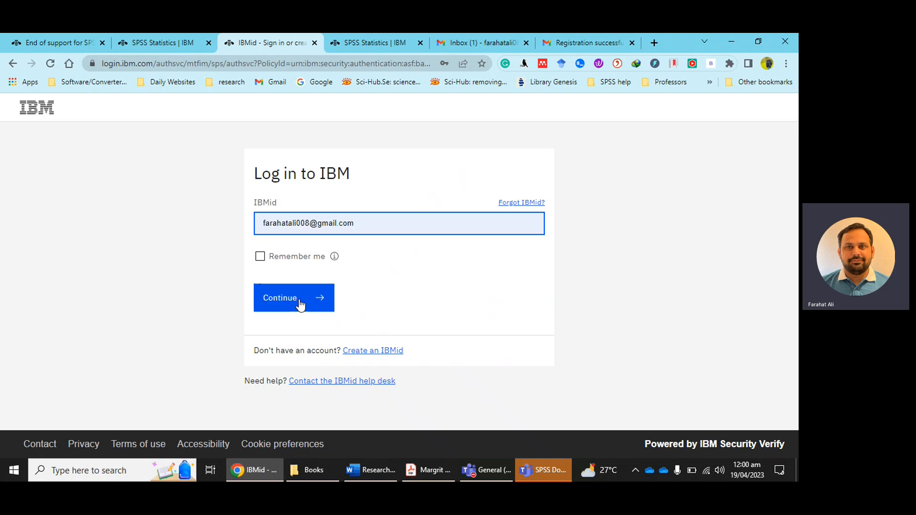
Step: Continue with the filled-in IBMid, enter the password, and log in
left_click(294, 297)
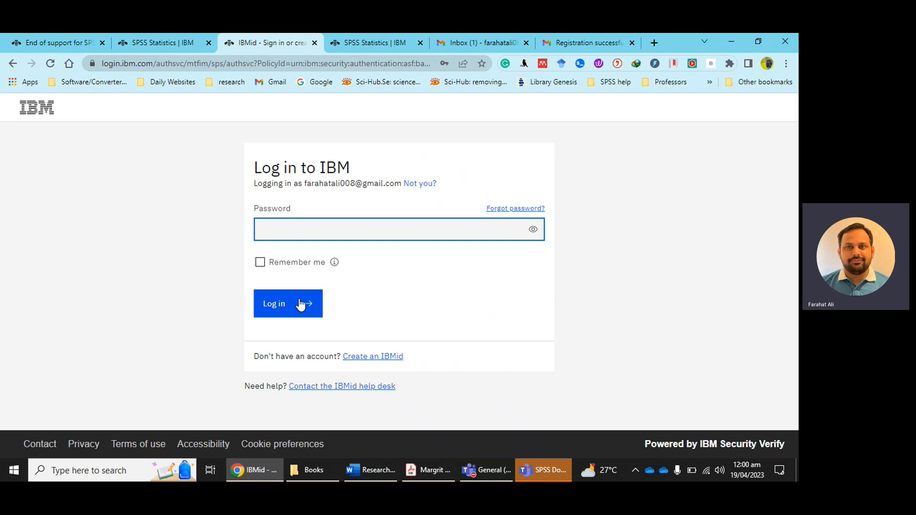
type("password")
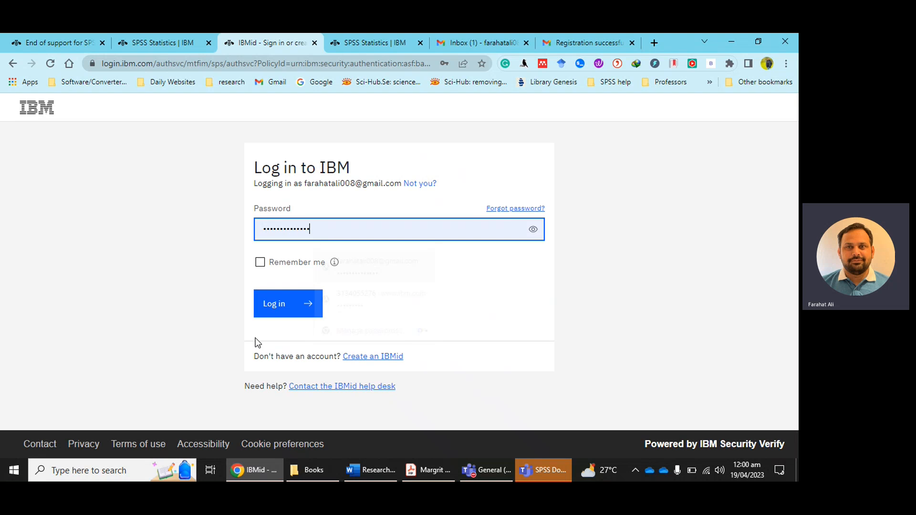
left_click(287, 303)
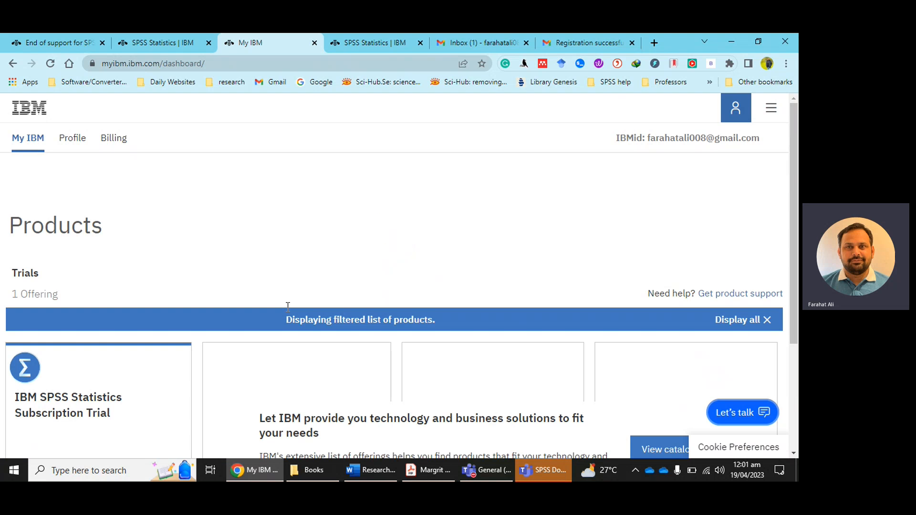
scroll("down", 3)
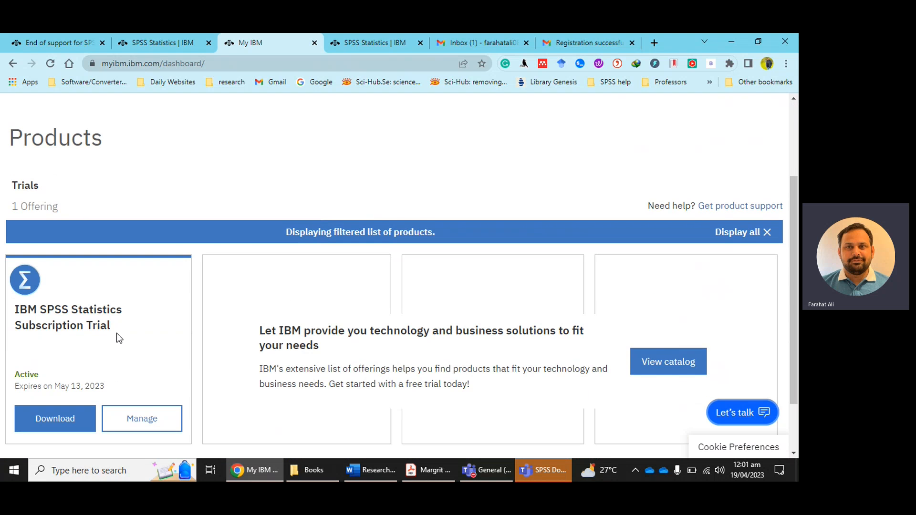
scroll("down", 3)
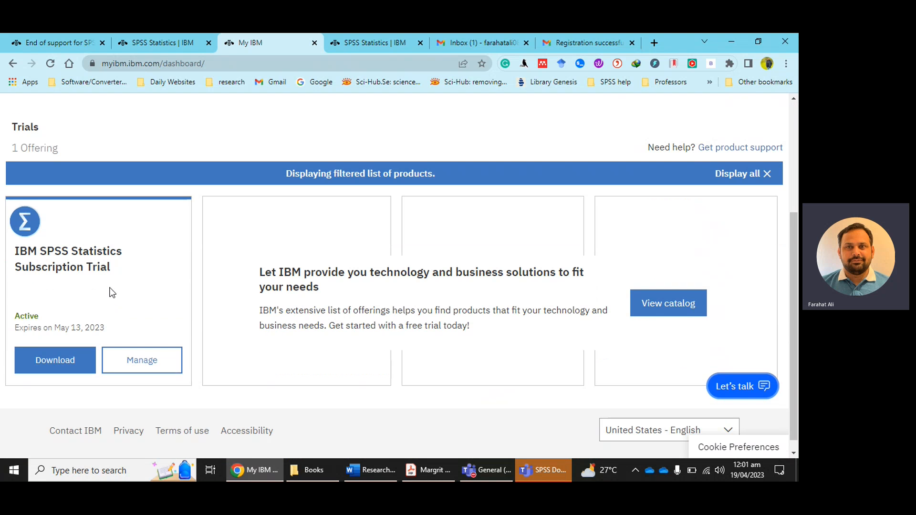
mouse_move(135, 292)
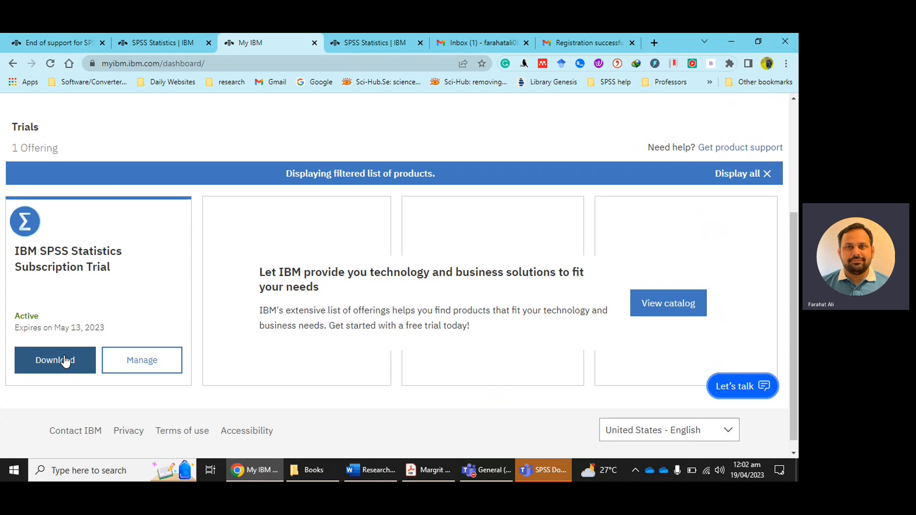
mouse_move(127, 307)
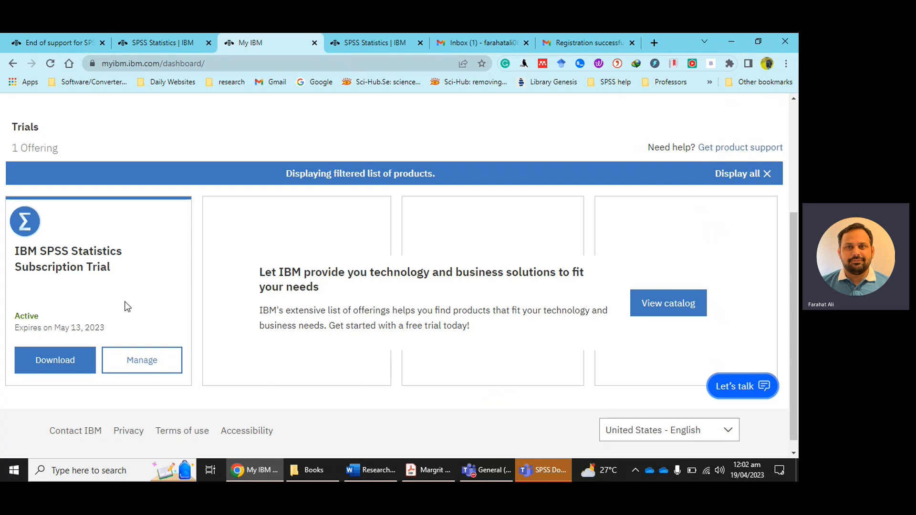